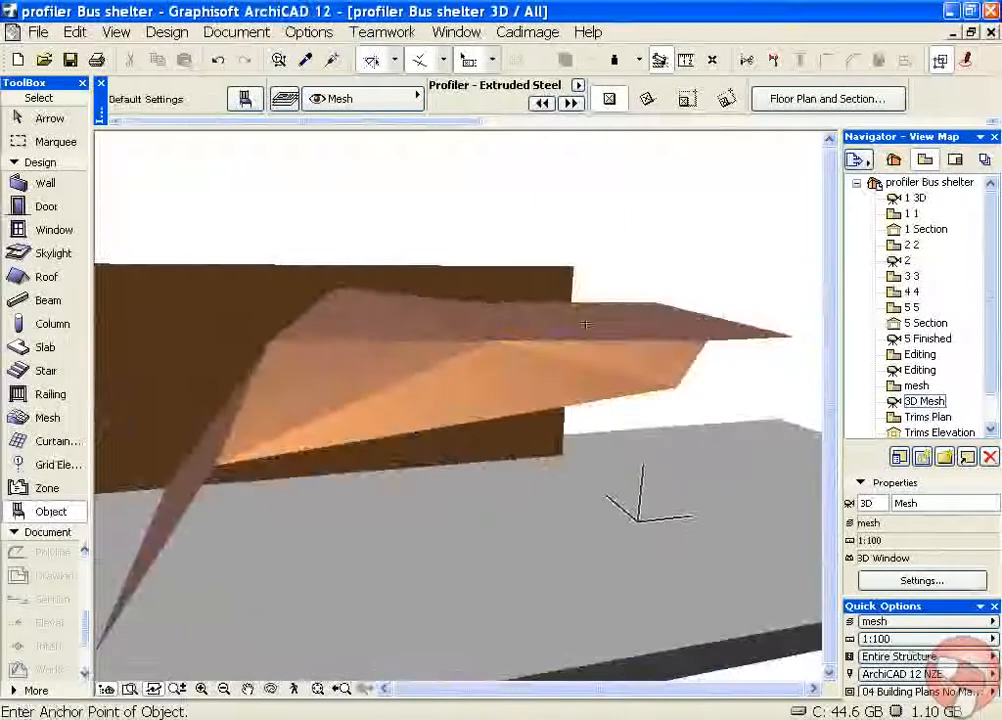
Select the green bus shelter canopy mesh on the 1. Ground Floor plan.
drag(585, 325, 630, 360)
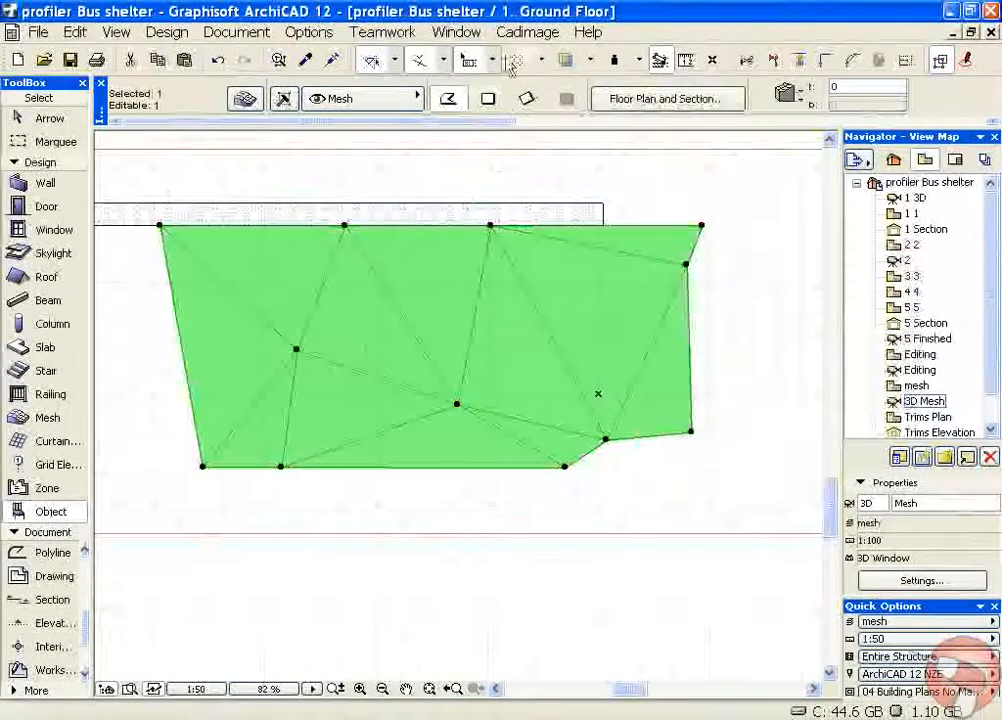
Run Cadimage 3D Profiler's Extrude along Selected Elements on the selected canopy mesh.
click(527, 32)
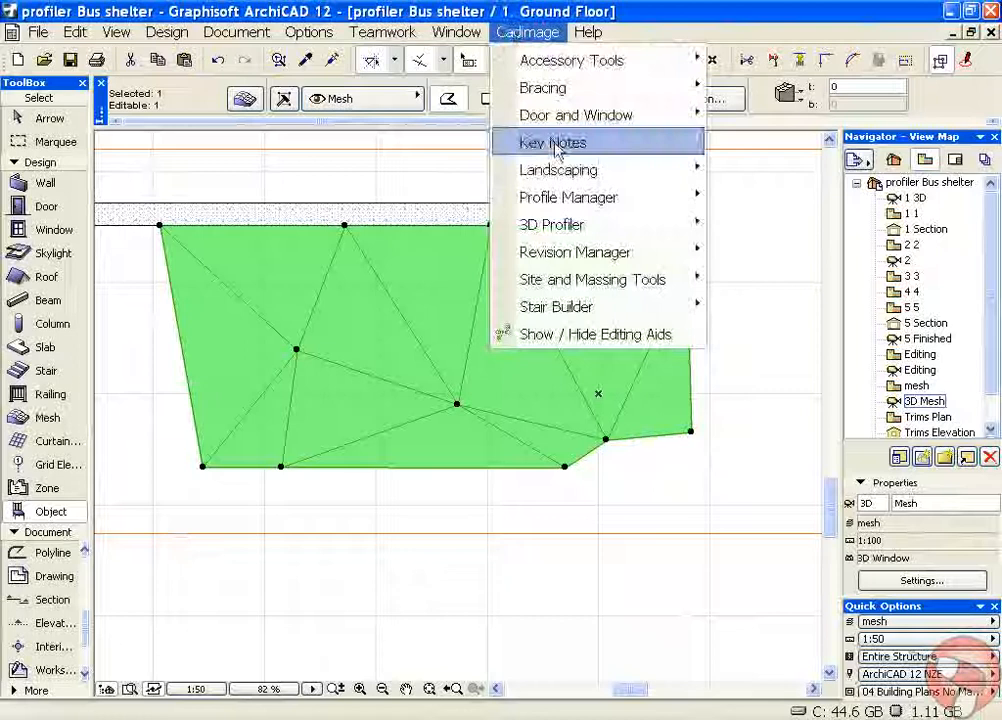
mouse_move(567, 224)
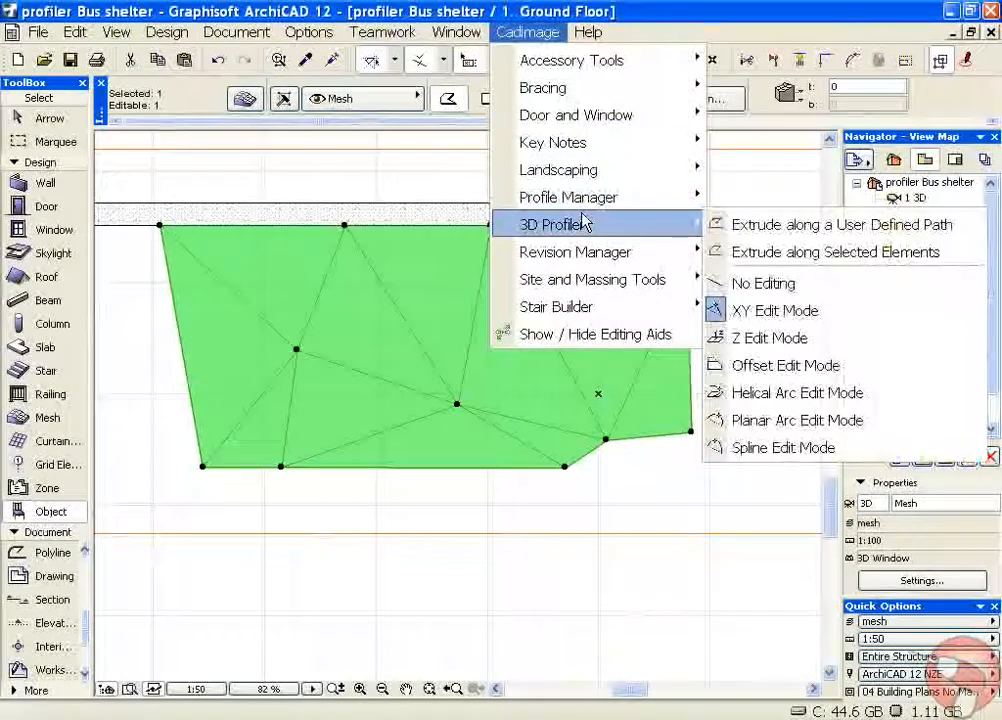
mouse_move(834, 252)
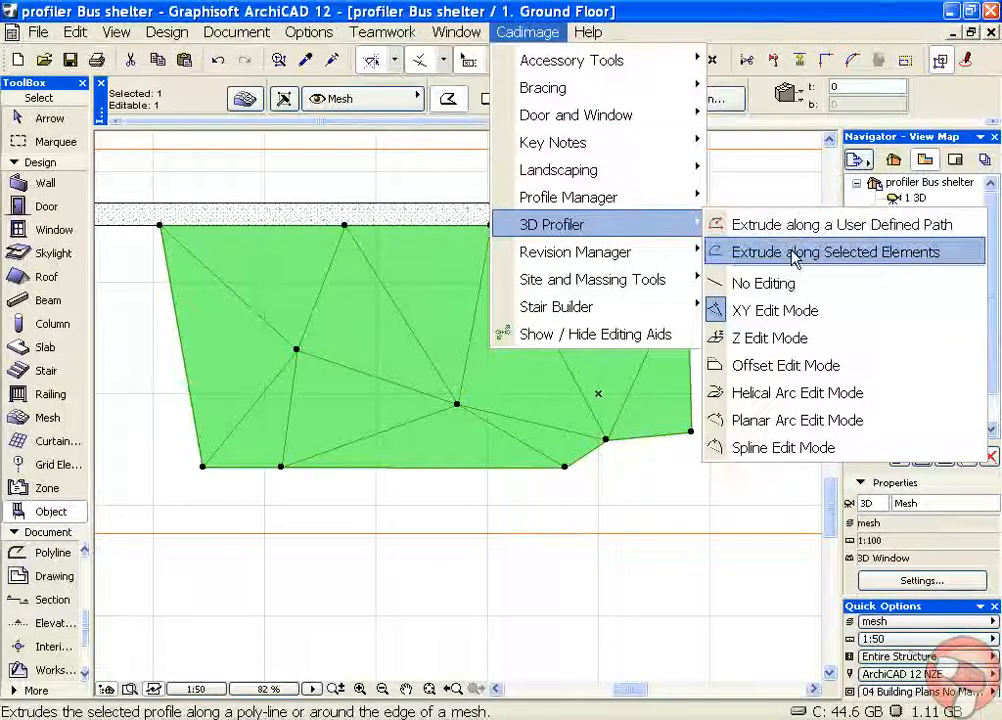
click(841, 251)
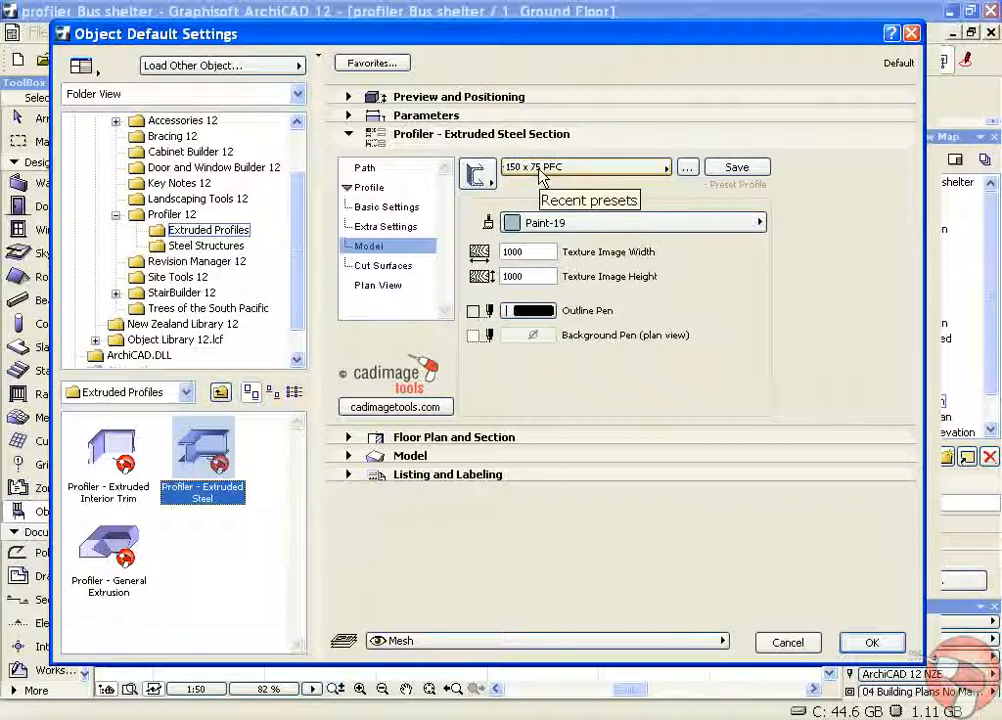
mouse_move(595, 175)
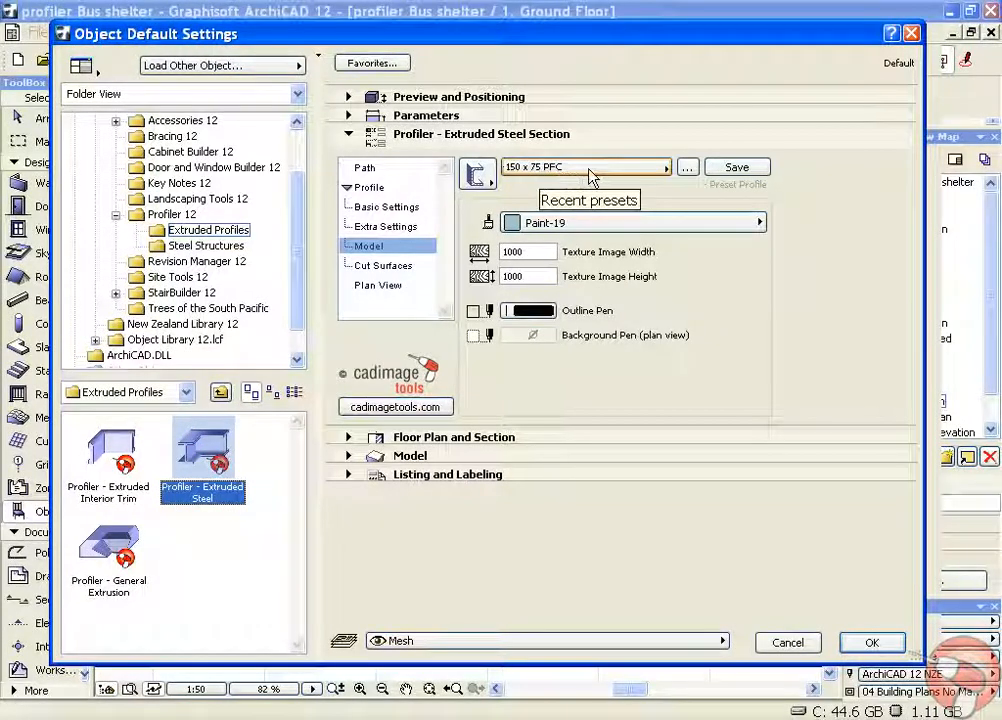
Make the path open and the section a 150 x 75 PFC channel, and accept.
click(365, 167)
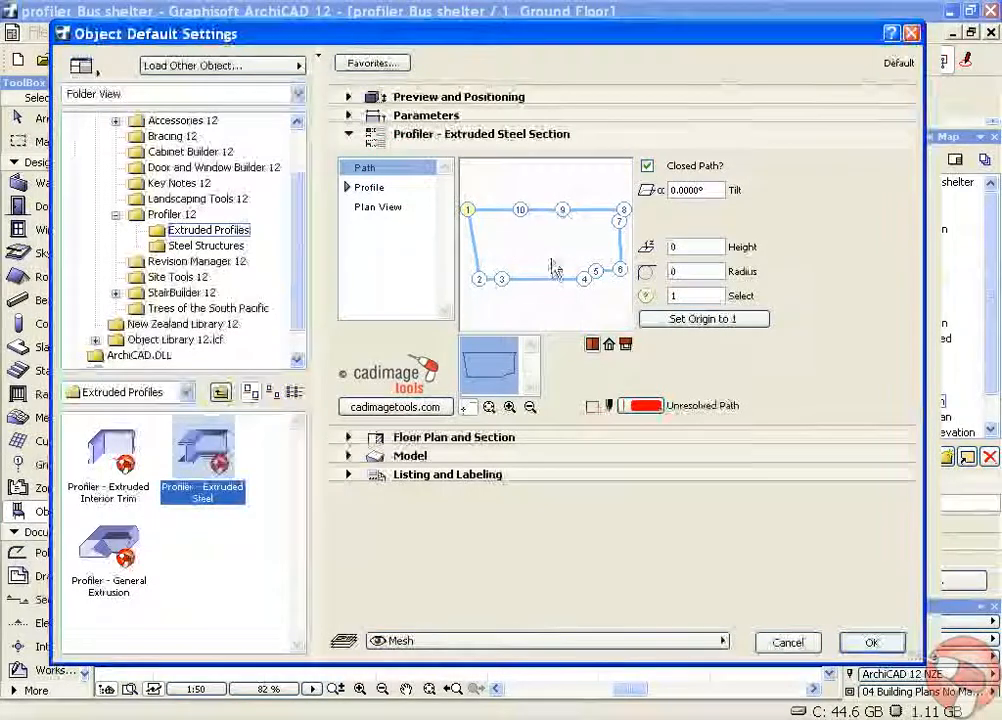
mouse_move(648, 166)
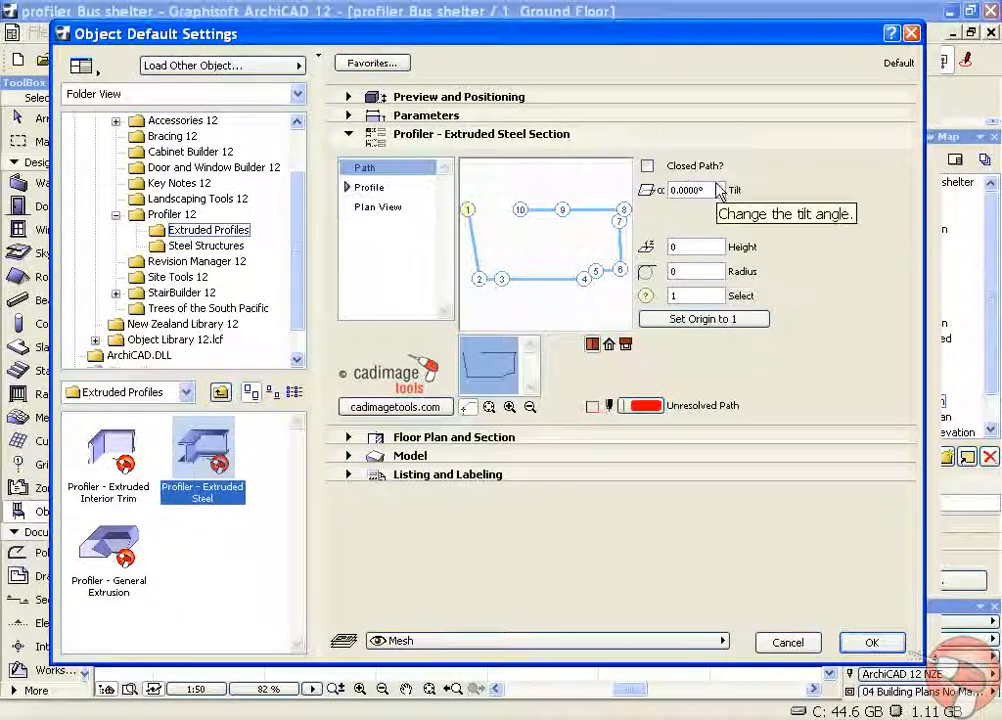
mouse_move(397, 195)
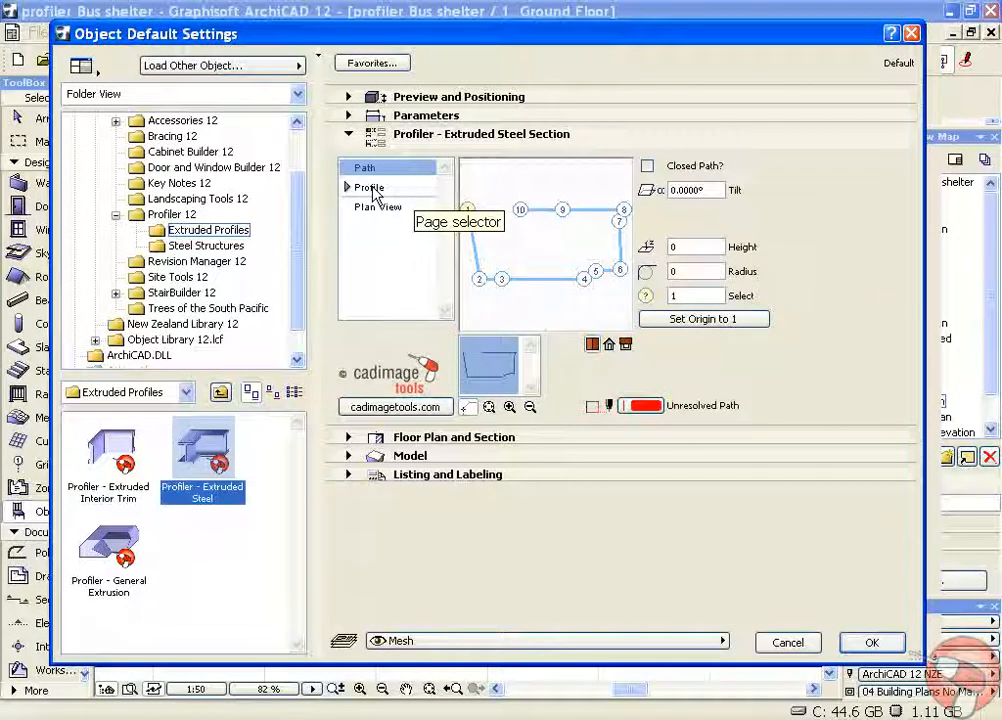
click(370, 187)
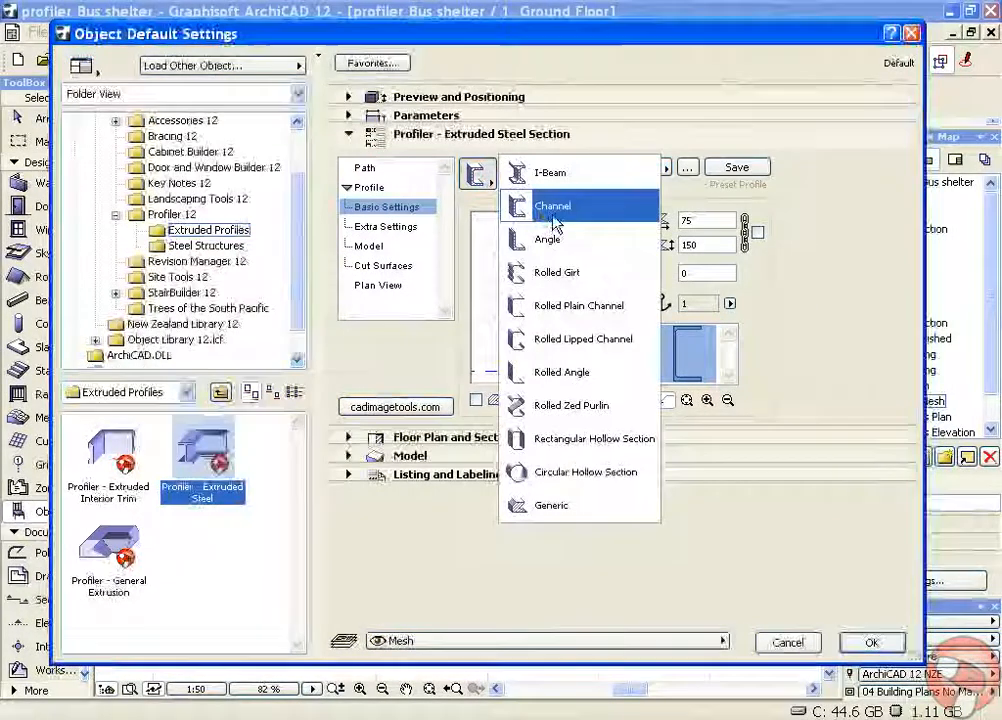
click(552, 205)
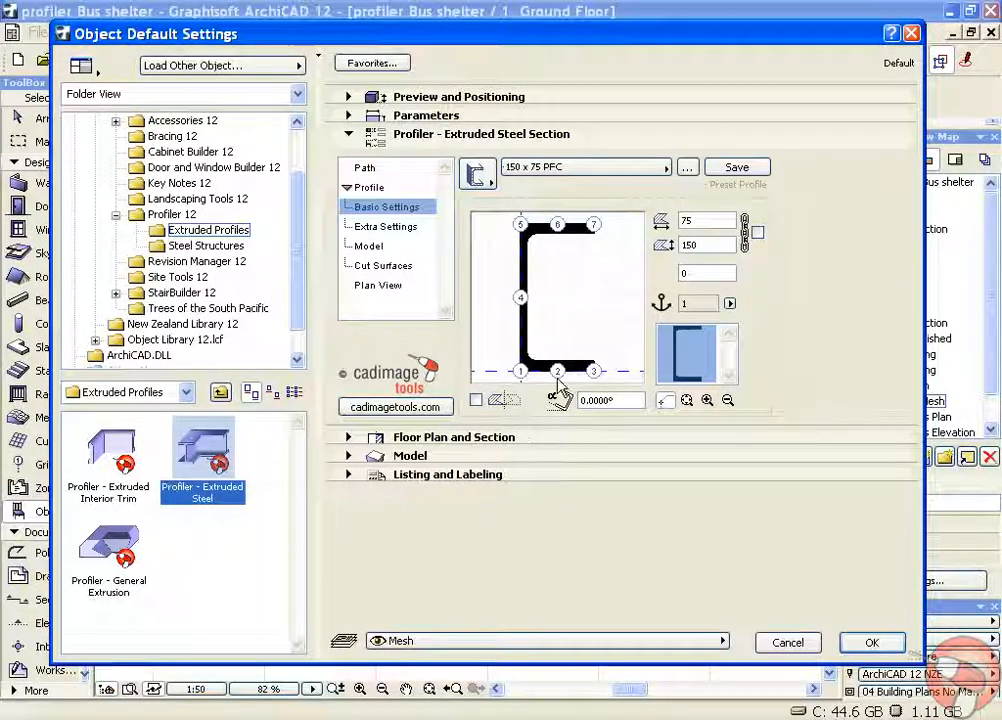
mouse_move(765, 467)
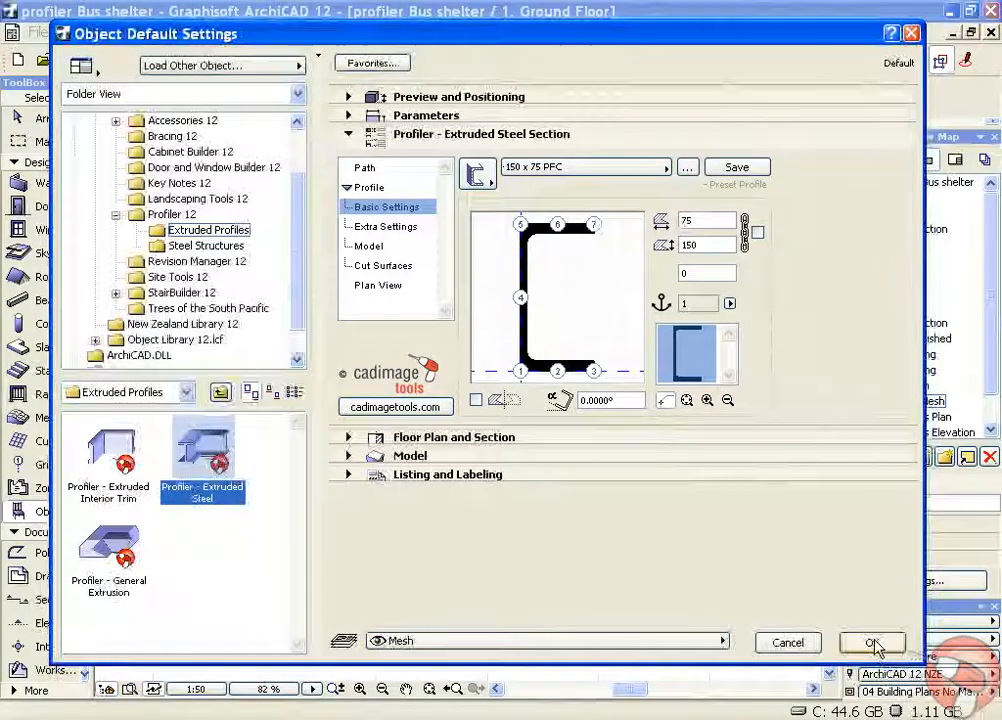
click(871, 642)
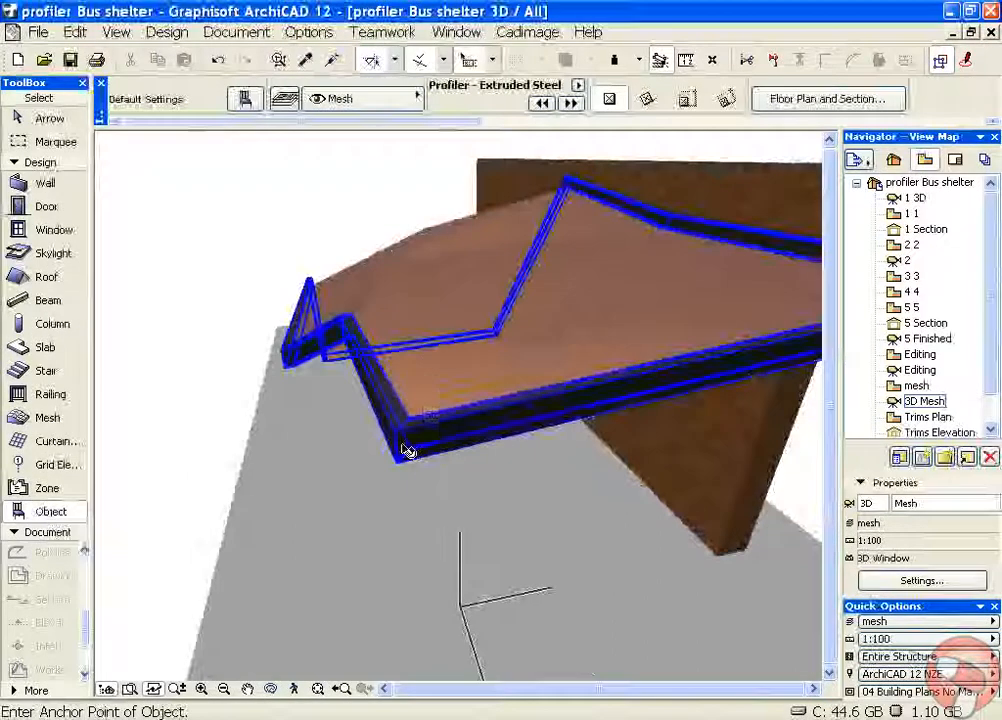
mouse_move(407, 449)
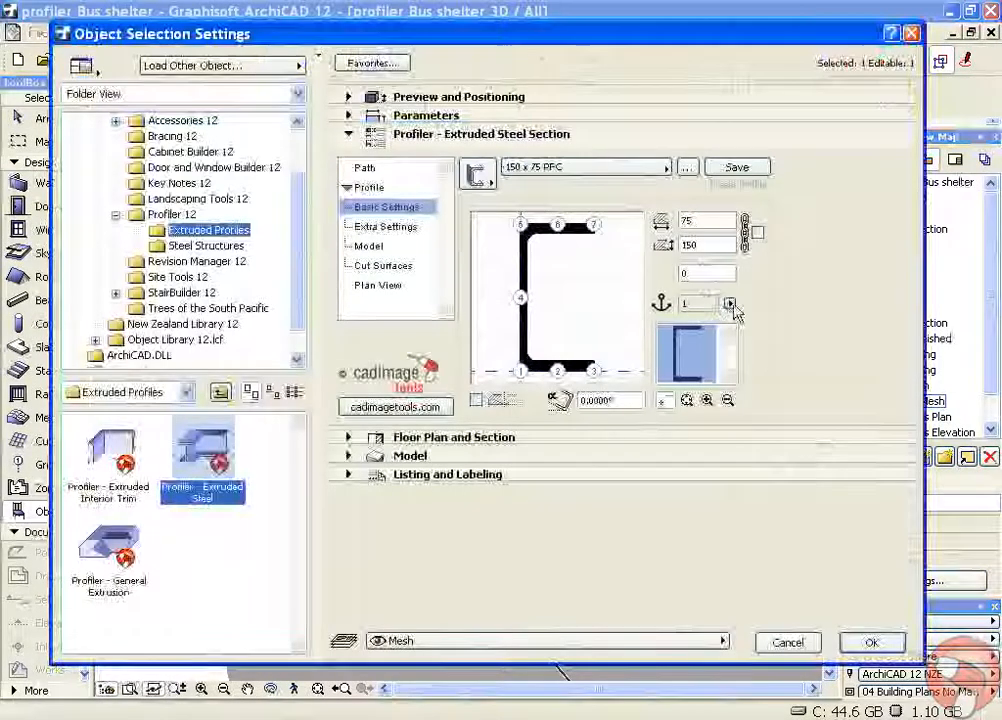
Set the channel's anchor point to 5, mirror its profile, and show the Model material settings.
click(730, 305)
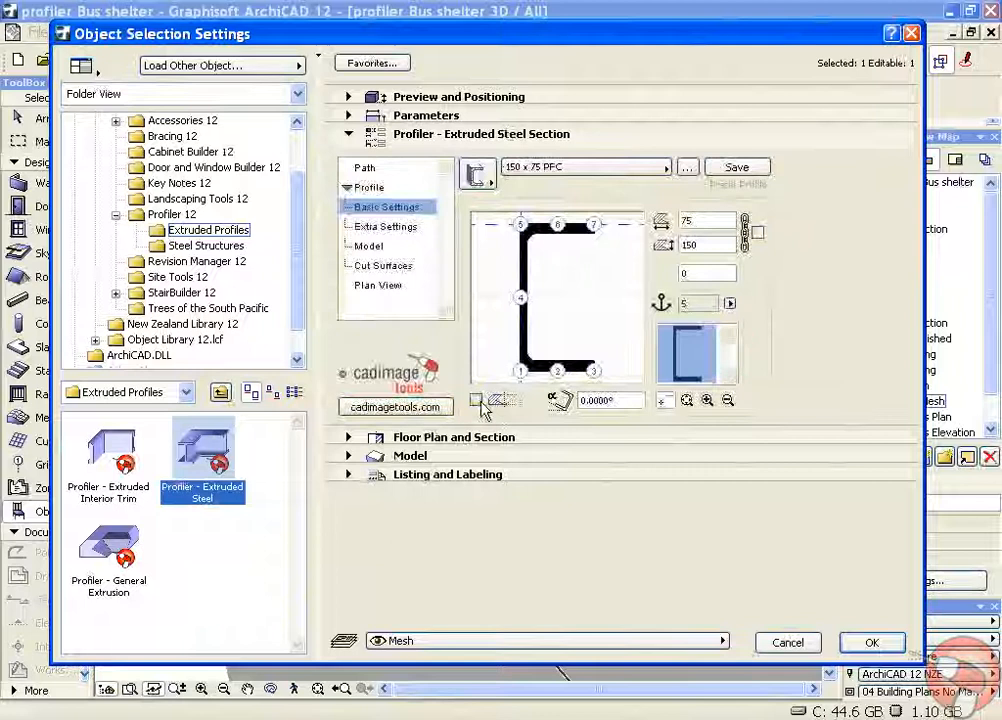
click(476, 400)
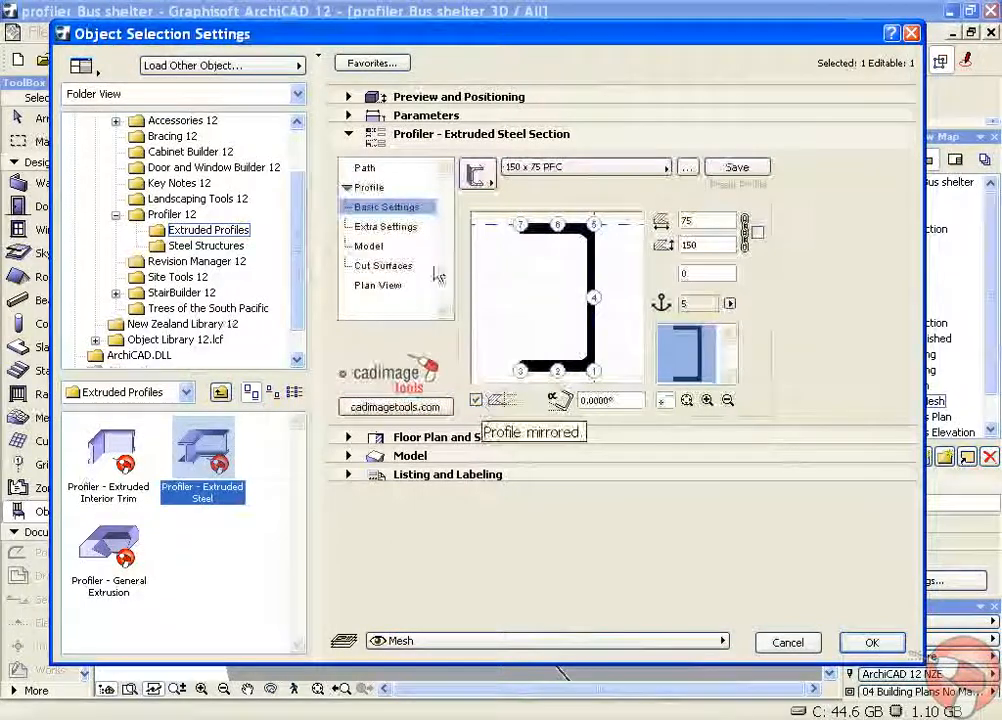
click(635, 222)
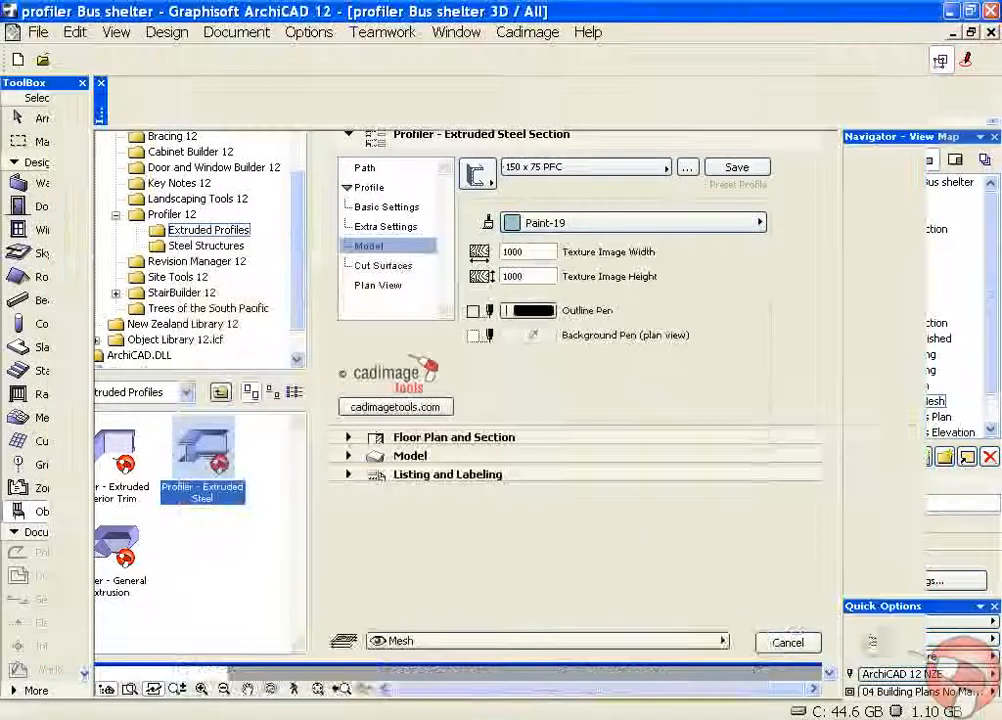
click(787, 642)
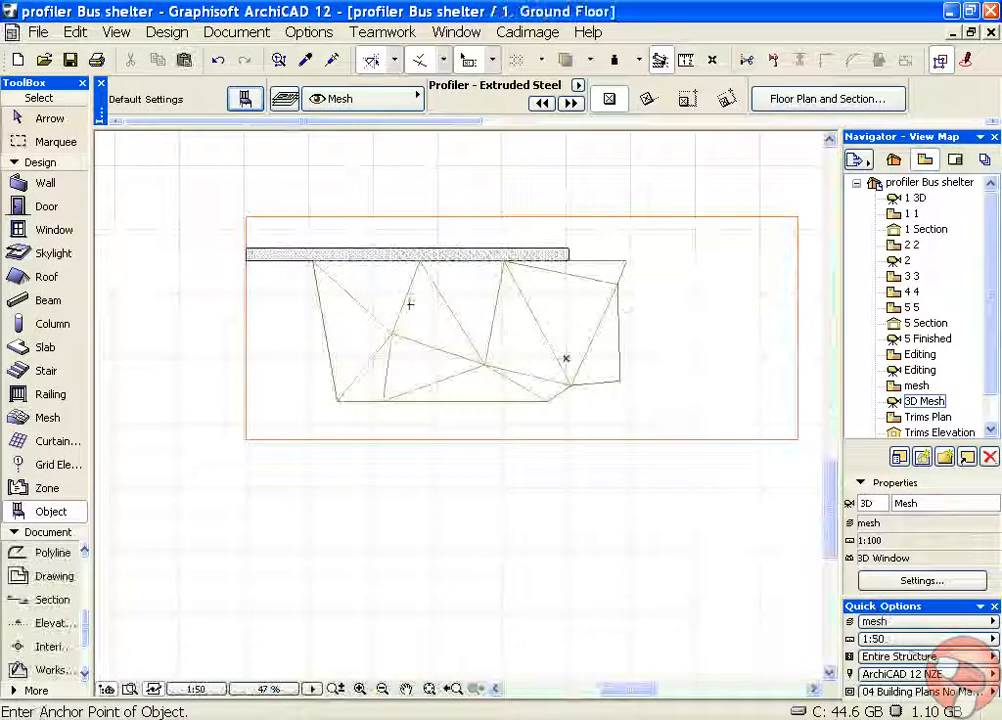
Select the extruded steel channel and enable Cadimage 3D Profiler XY Edit Mode.
click(527, 32)
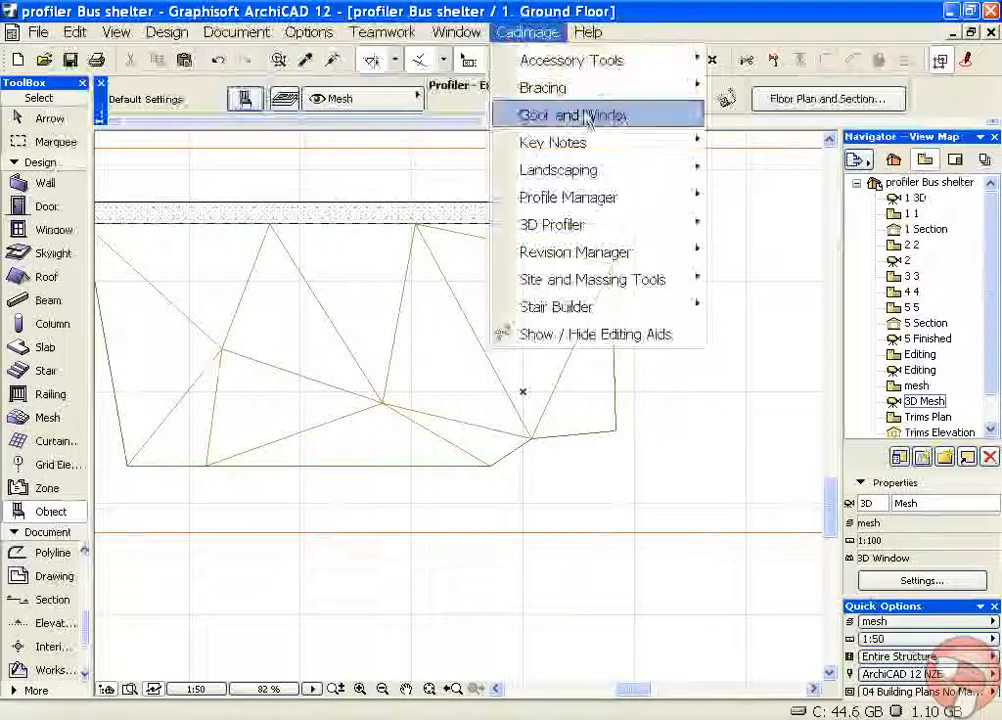
click(596, 114)
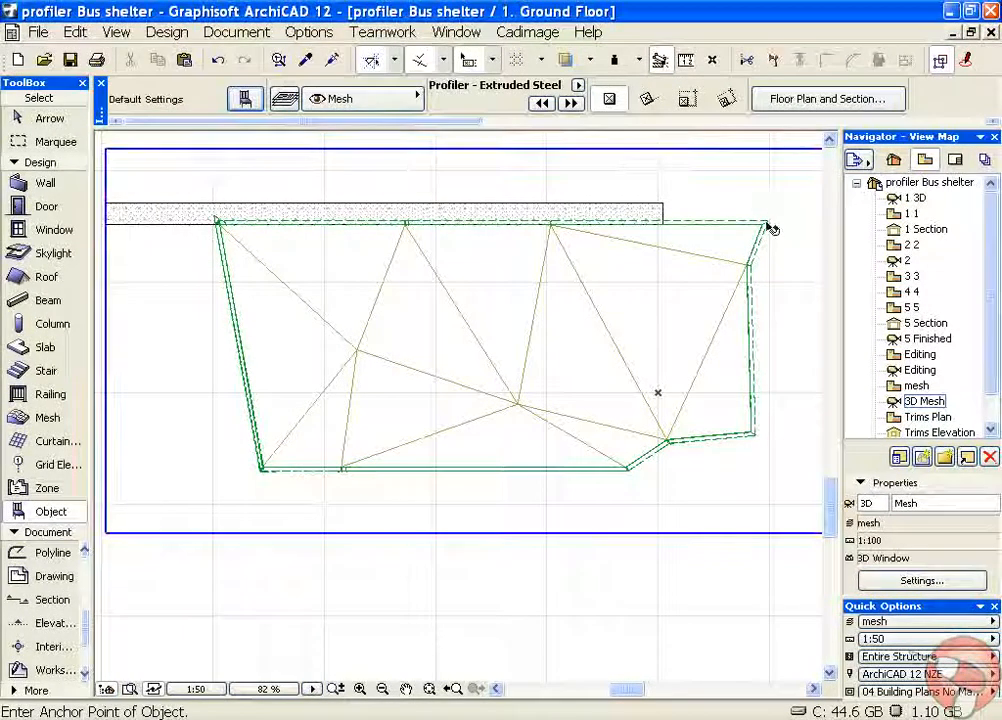
click(775, 227)
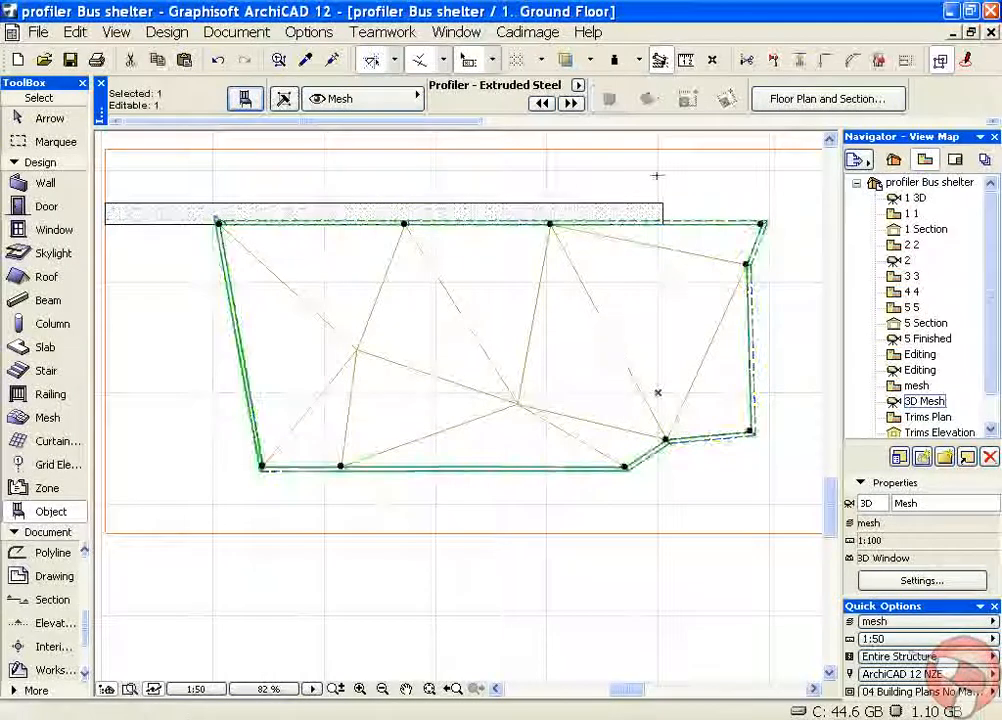
click(527, 32)
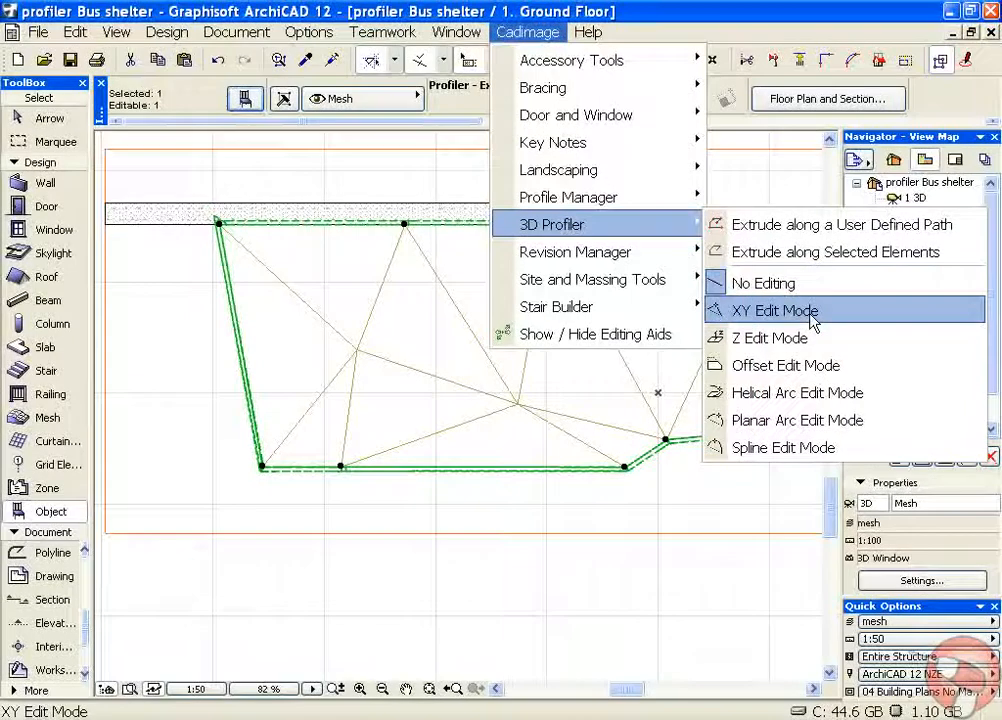
click(775, 310)
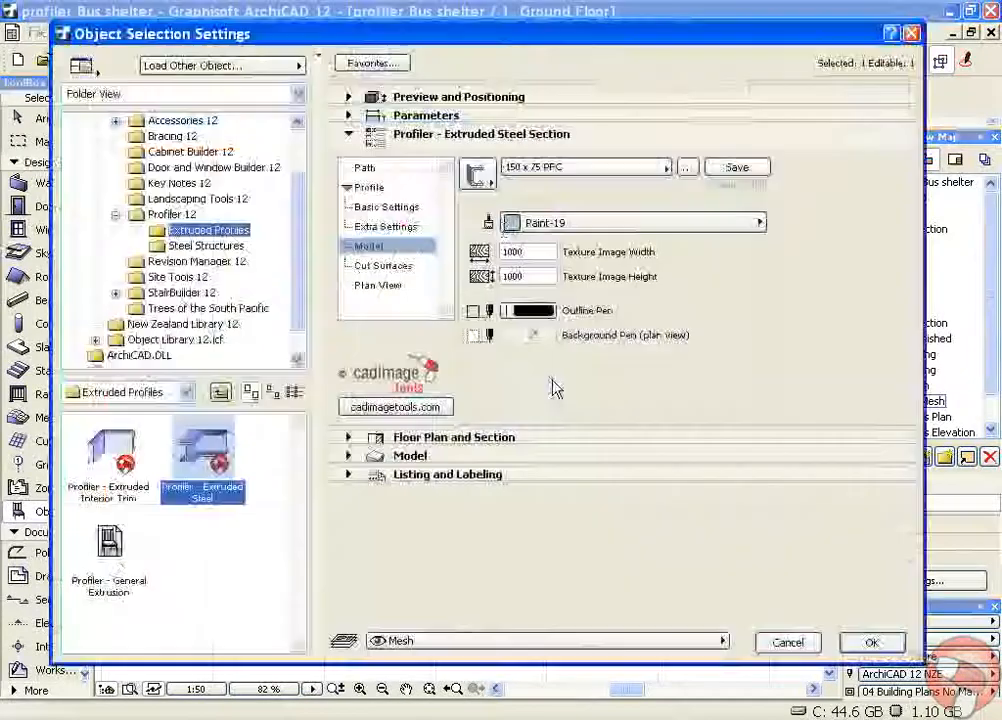
Review the channel's Path settings page and close the settings dialog.
click(364, 167)
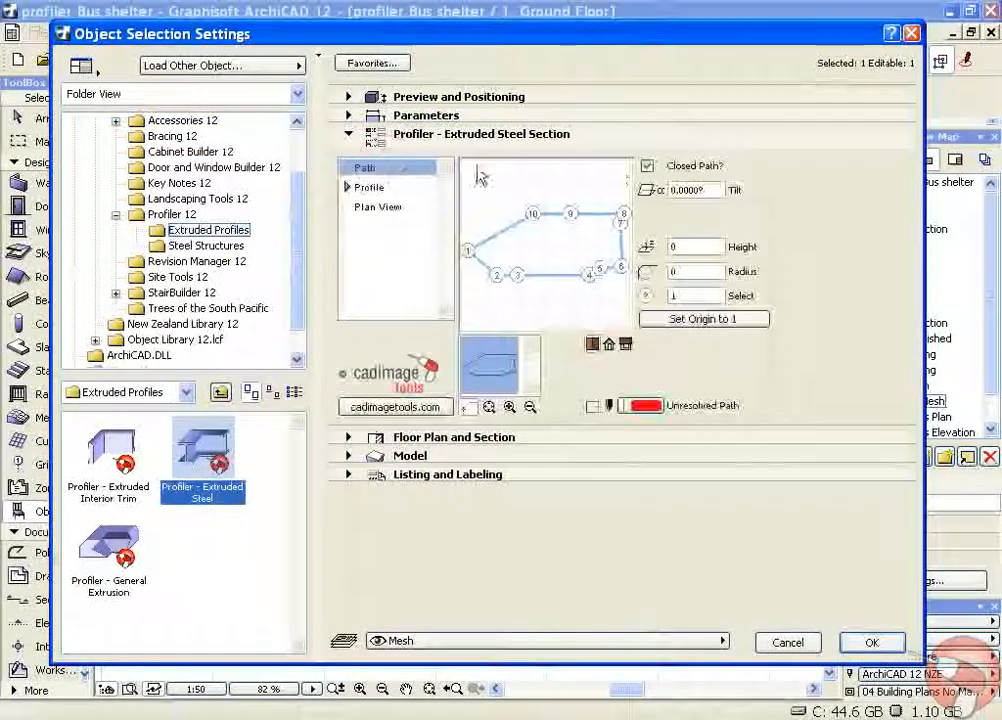
click(647, 165)
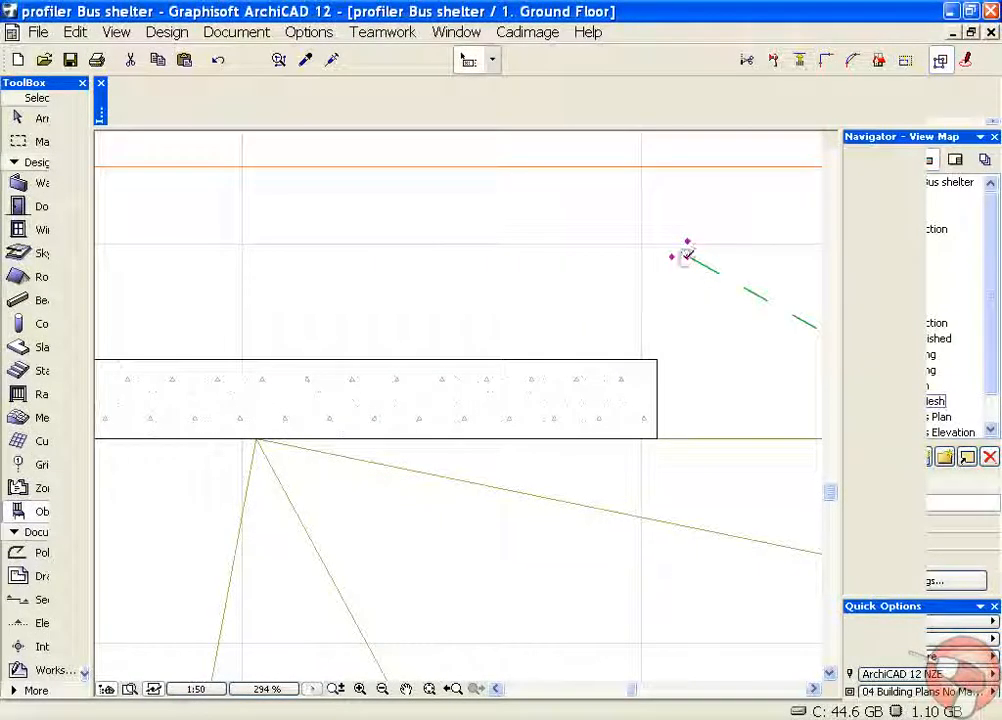
click(687, 256)
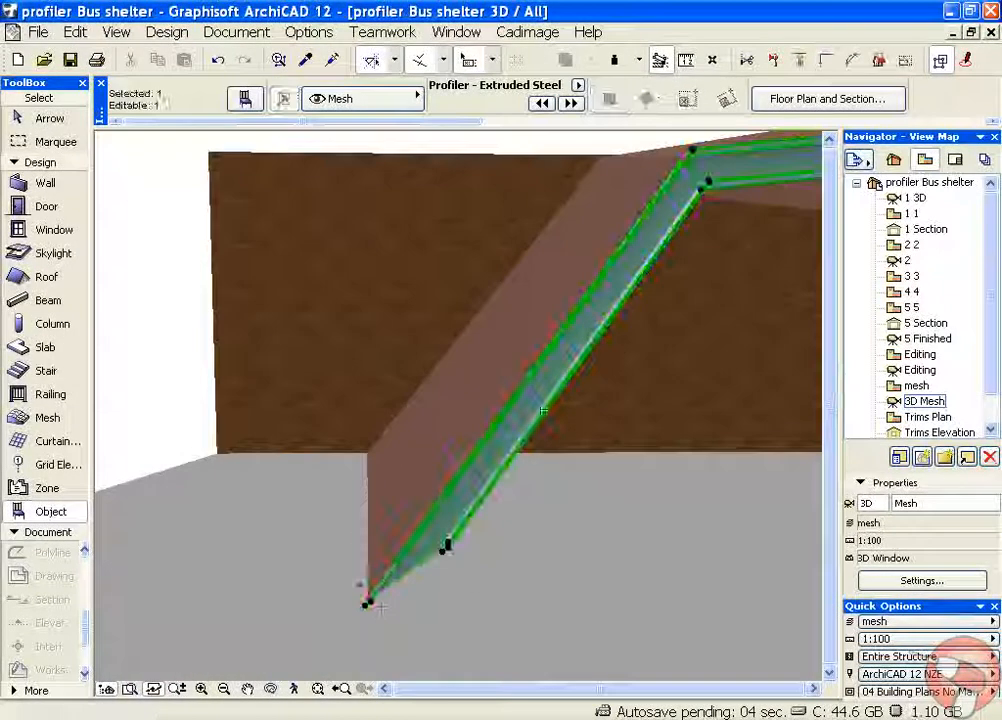
Grab the channel's lower end node to stretch its end-cut angle to about 24.2°.
click(365, 585)
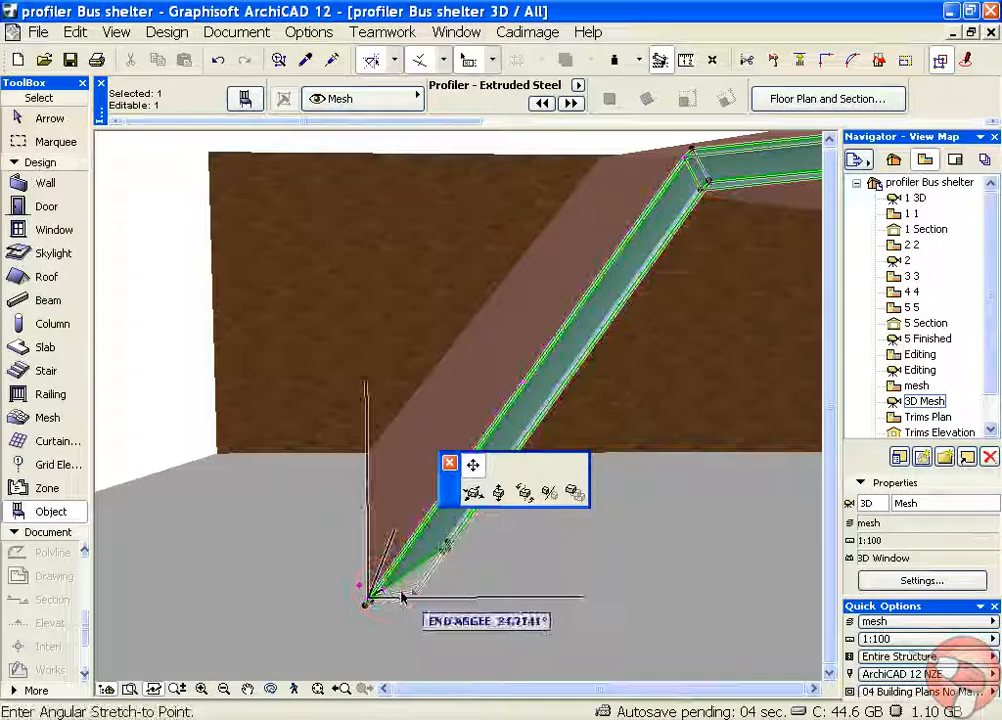